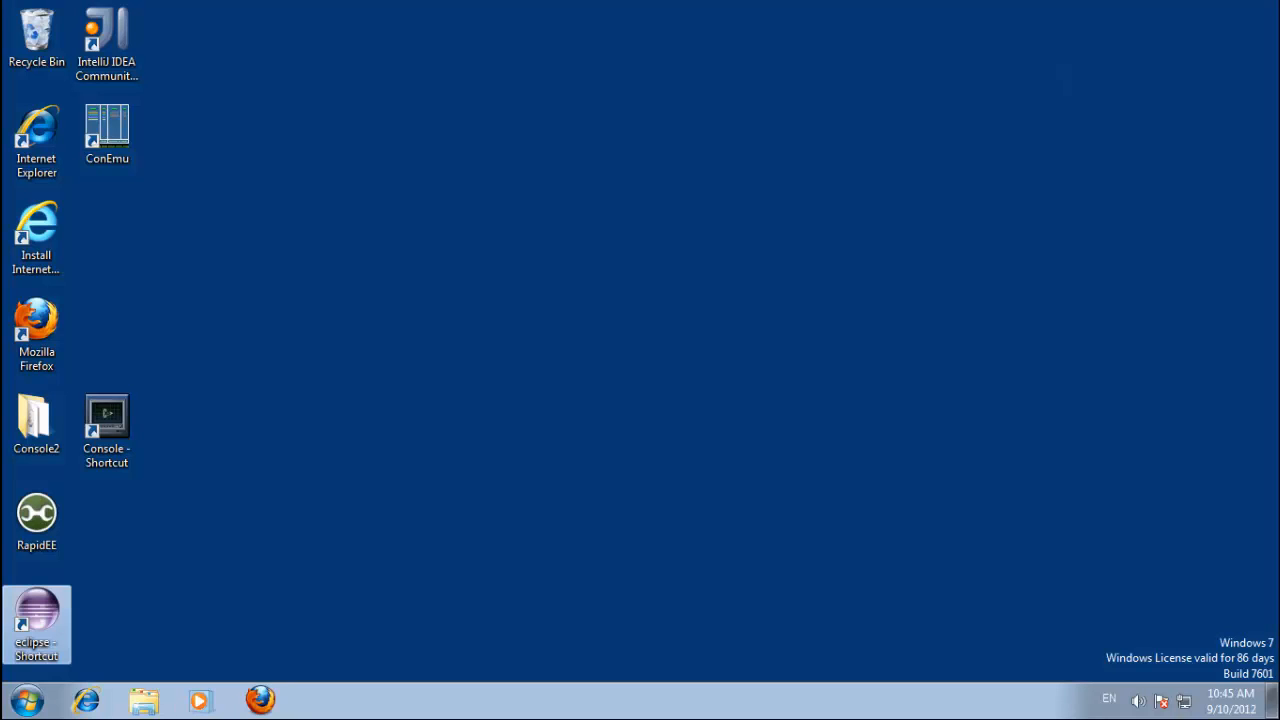
{"action": "mouse_move", "coordinate": [428, 534]}
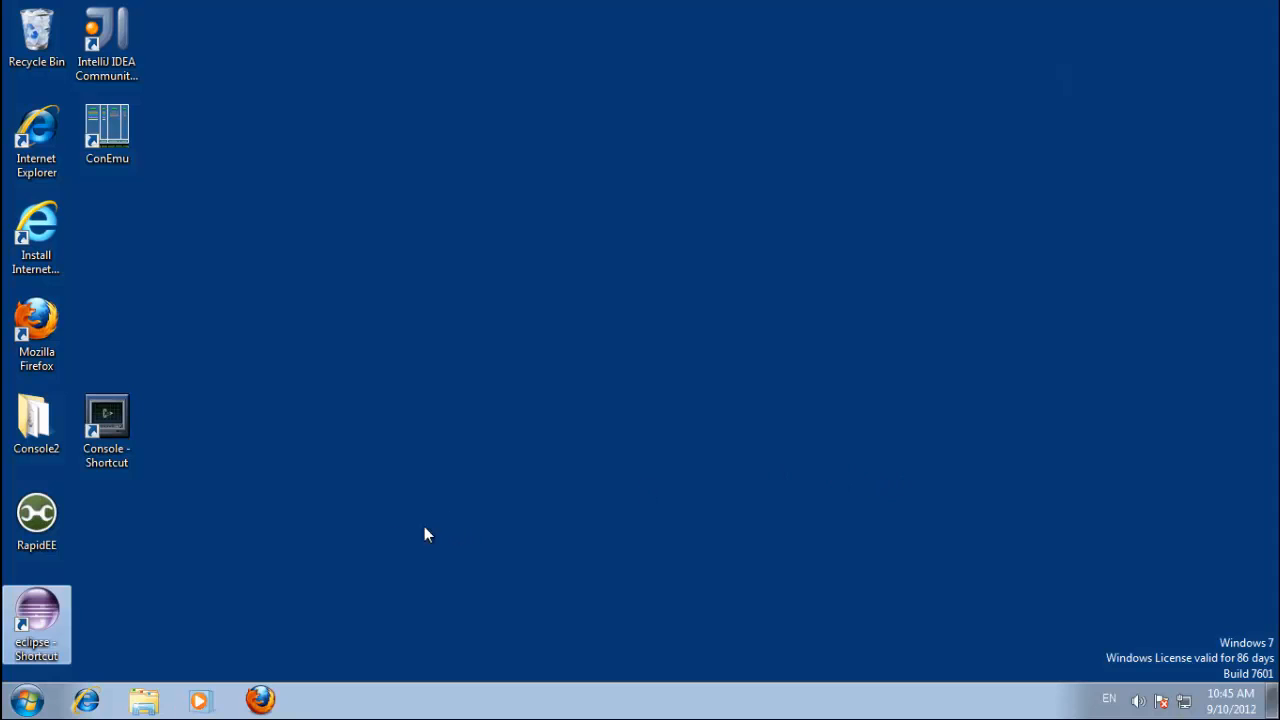
Launch Eclipse from the desktop shortcut, allowing it to run and accepting the default workspace.
{"action": "double_click", "coordinate": [36, 622]}
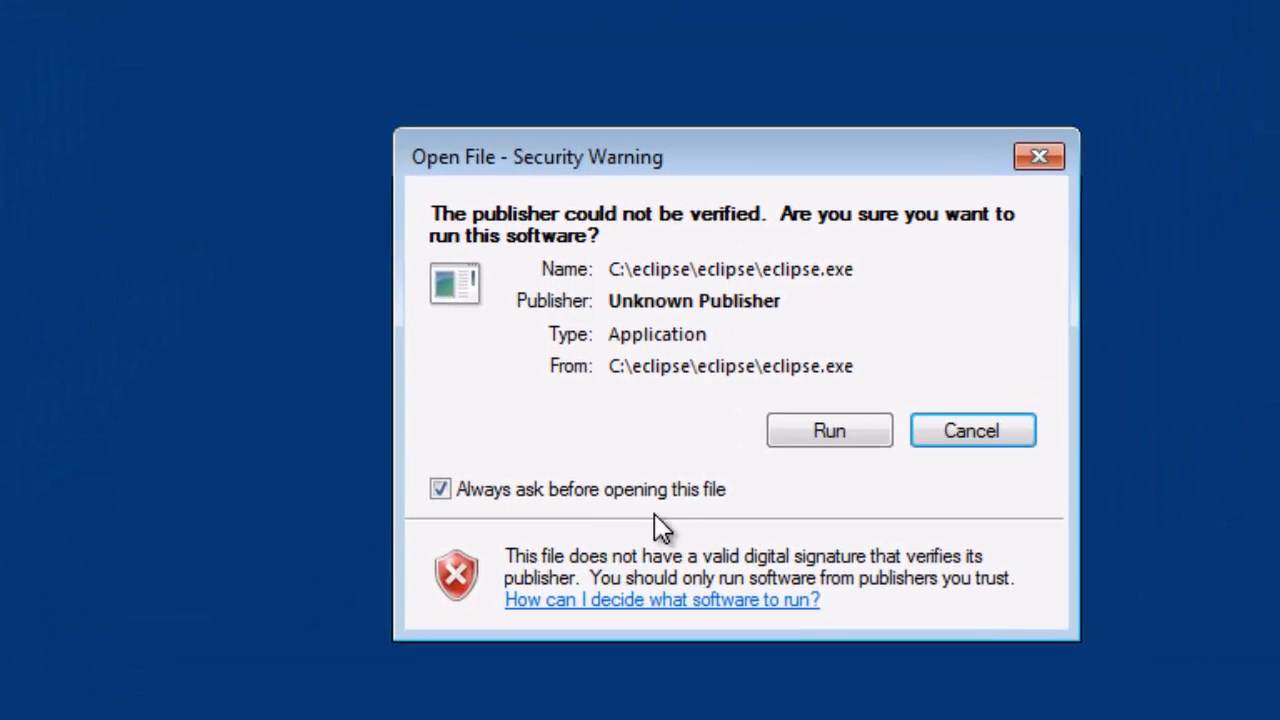
{"action": "left_click", "coordinate": [828, 430]}
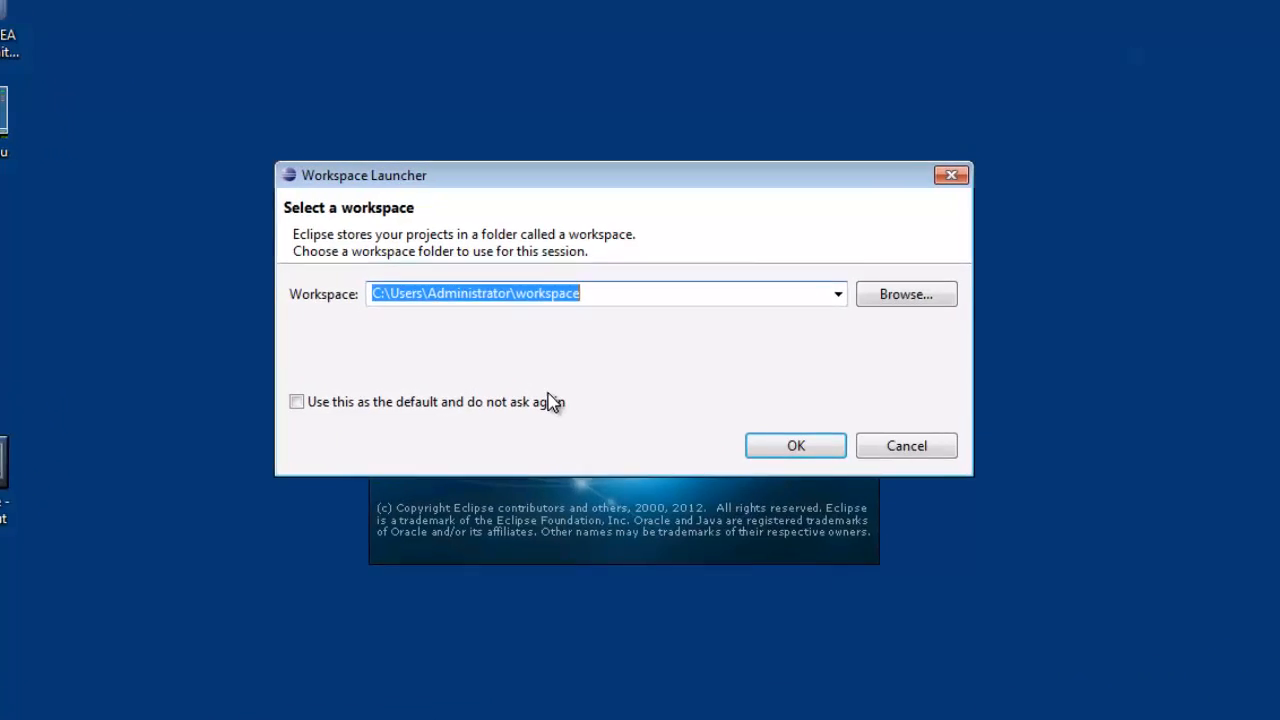
{"action": "left_click", "coordinate": [796, 444]}
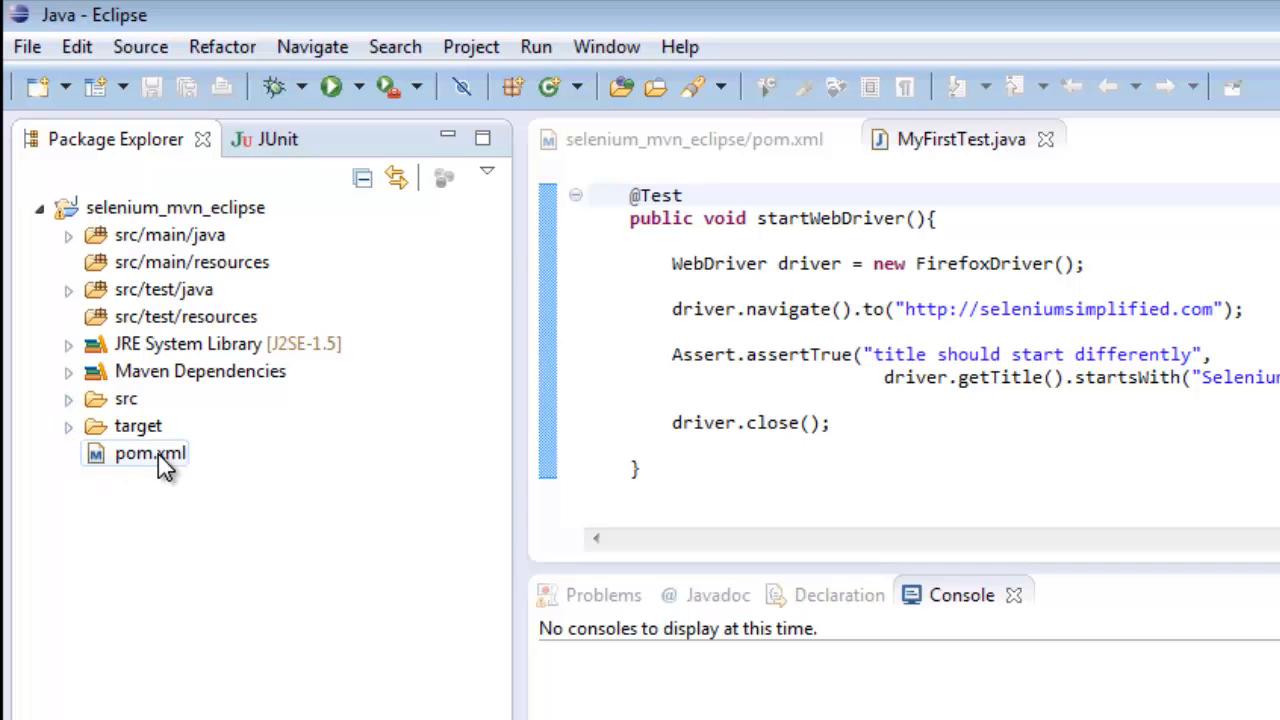
Run pom.xml as Maven test so WebDriver opens Firefox on seleniumsimplified.com with one passing test.
{"action": "right_click", "coordinate": [148, 452]}
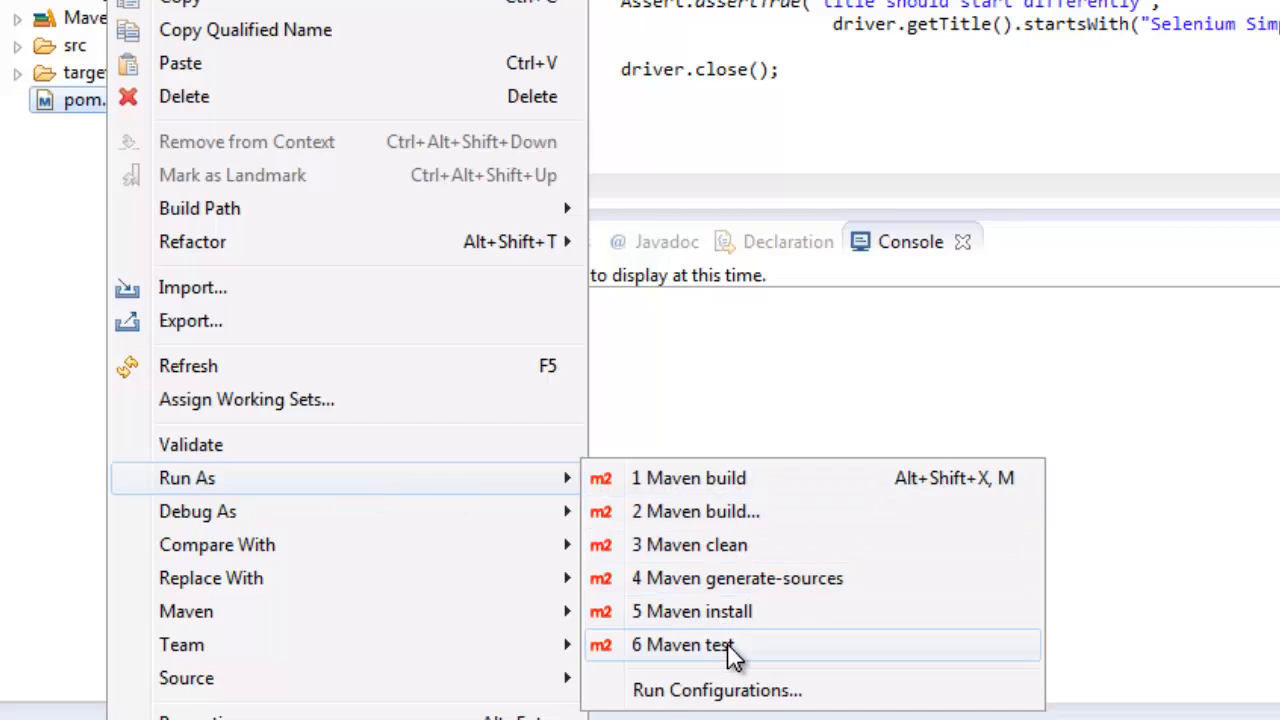
{"action": "left_click", "coordinate": [700, 644]}
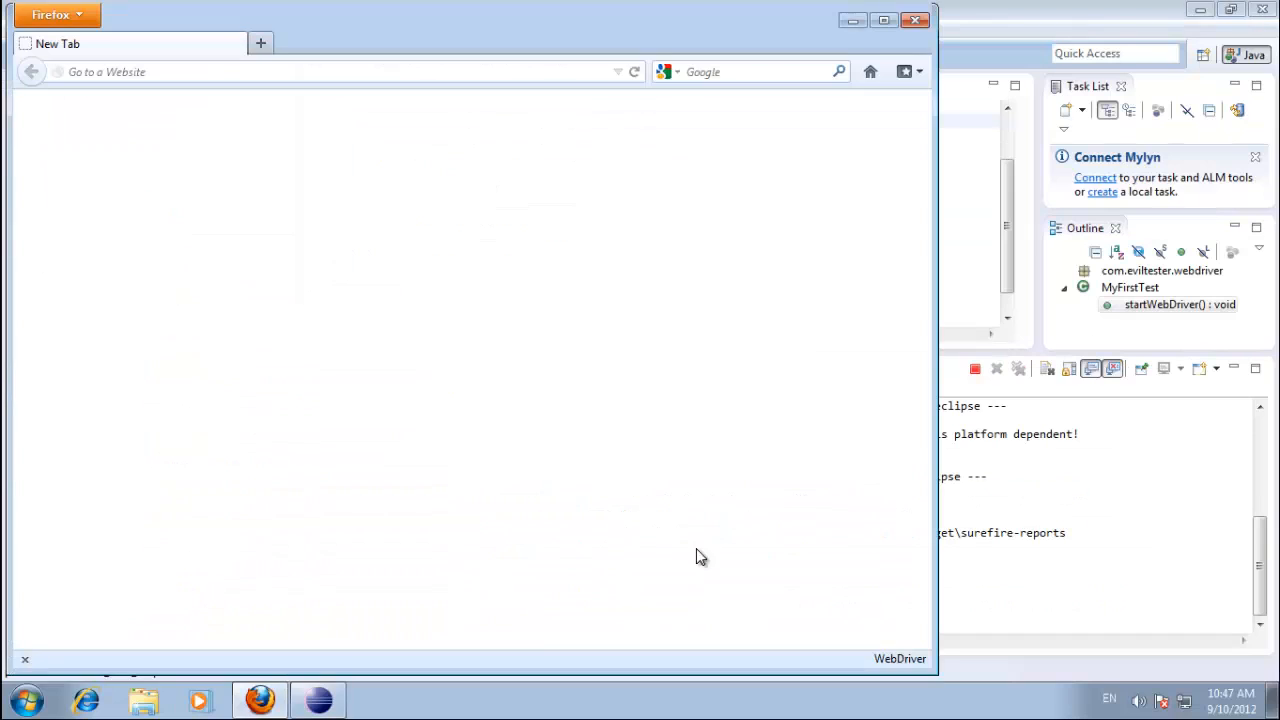
{"action": "type", "text": "seleniumsimplified.com"}
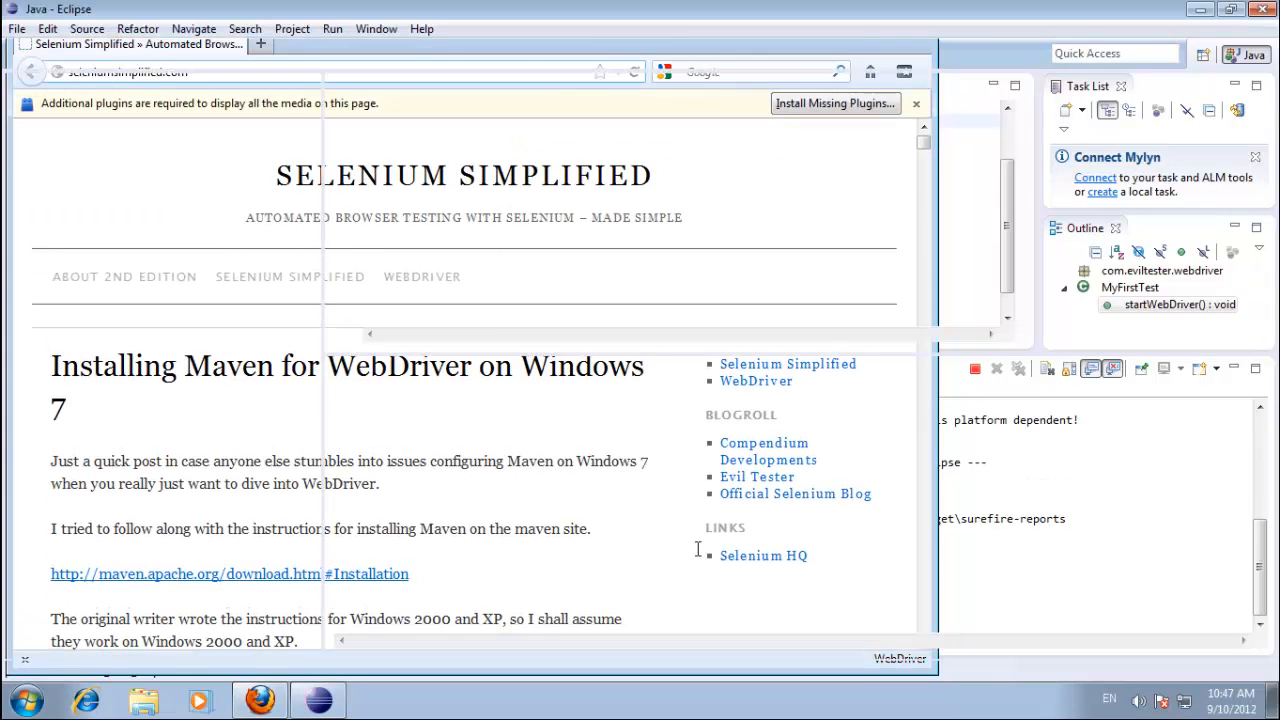
{"action": "left_click", "coordinate": [308, 696]}
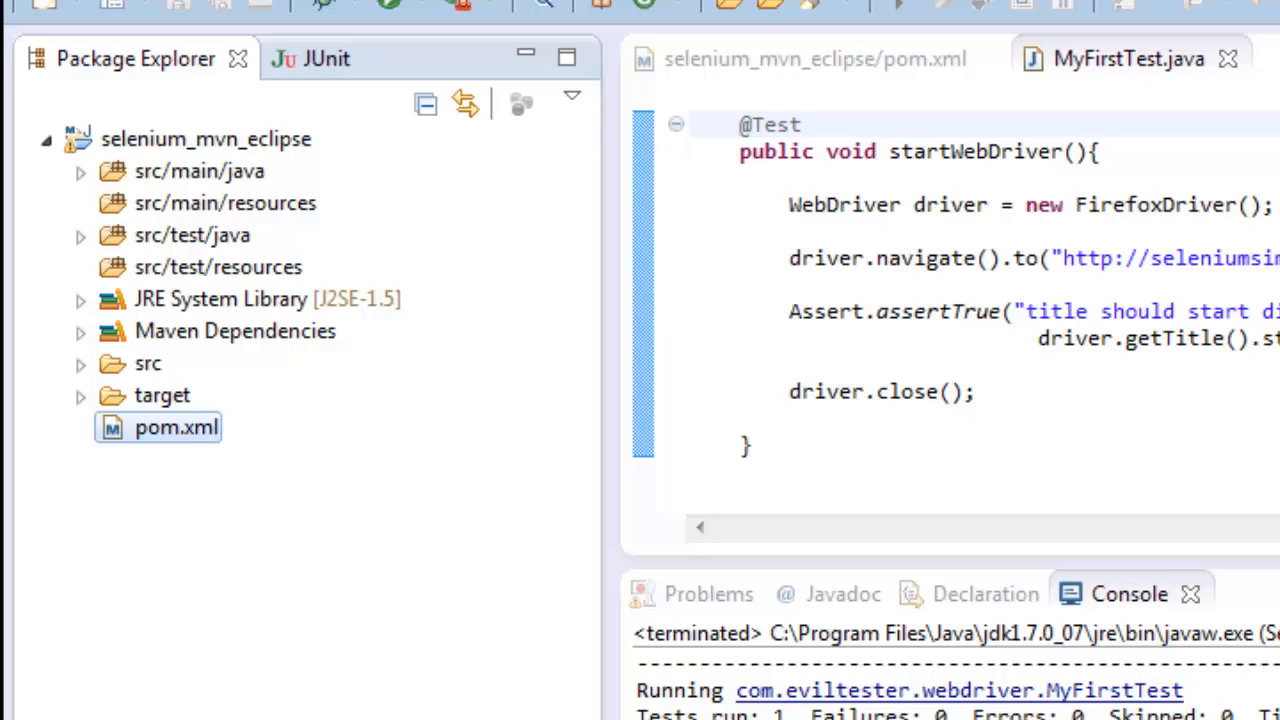
{"action": "mouse_move", "coordinate": [480, 414]}
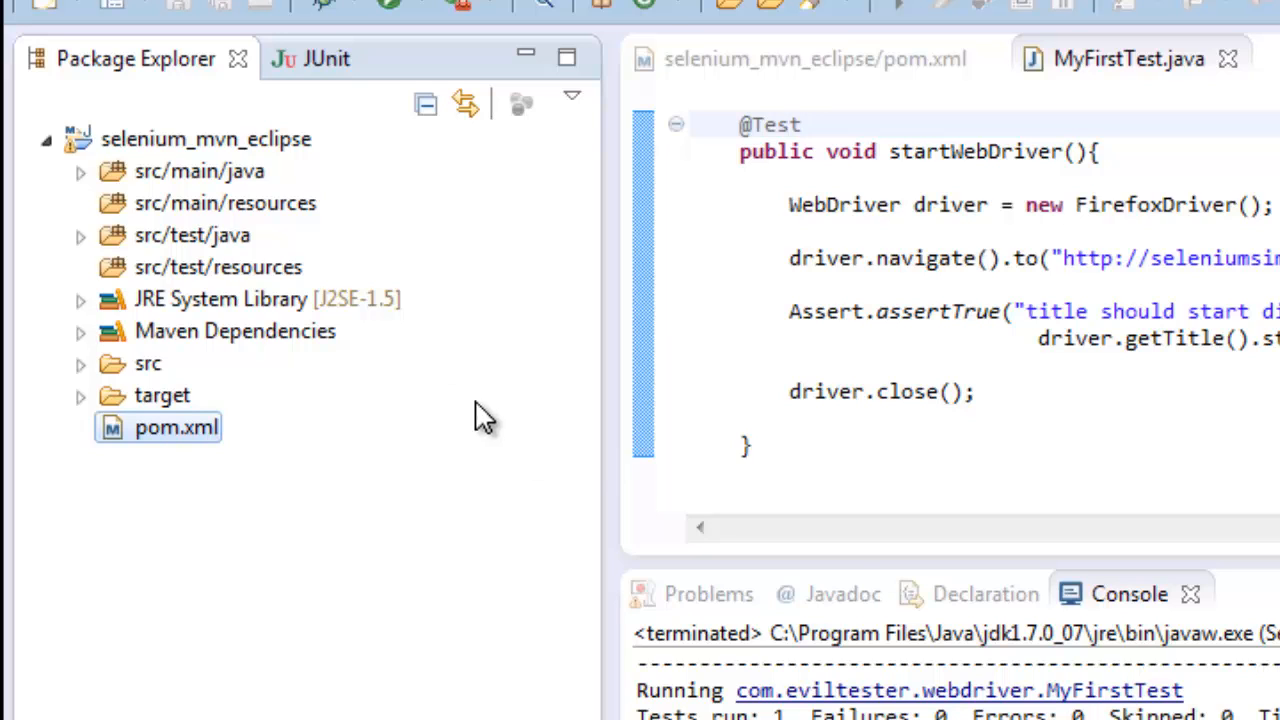
Expand src/main/java, src/test/java and com.eviltester.webdriver to reveal MyFirstTest.java.
{"action": "left_click", "coordinate": [78, 172]}
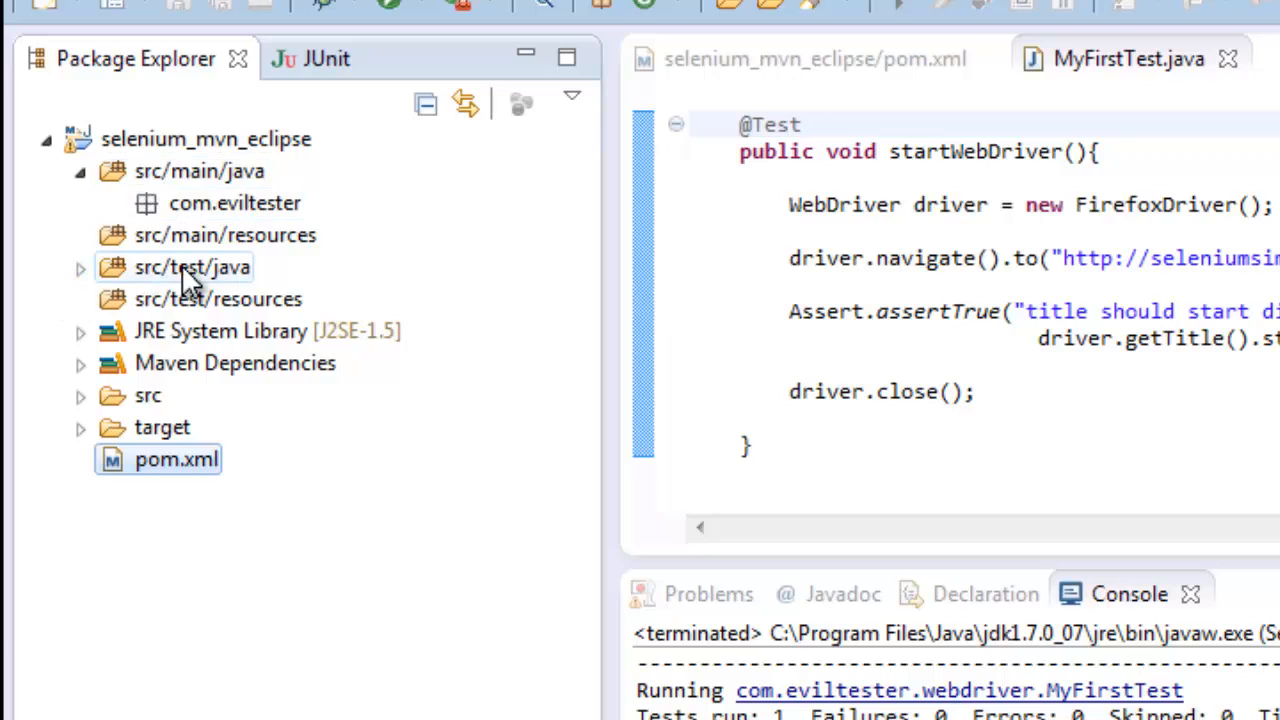
{"action": "mouse_move", "coordinate": [208, 278]}
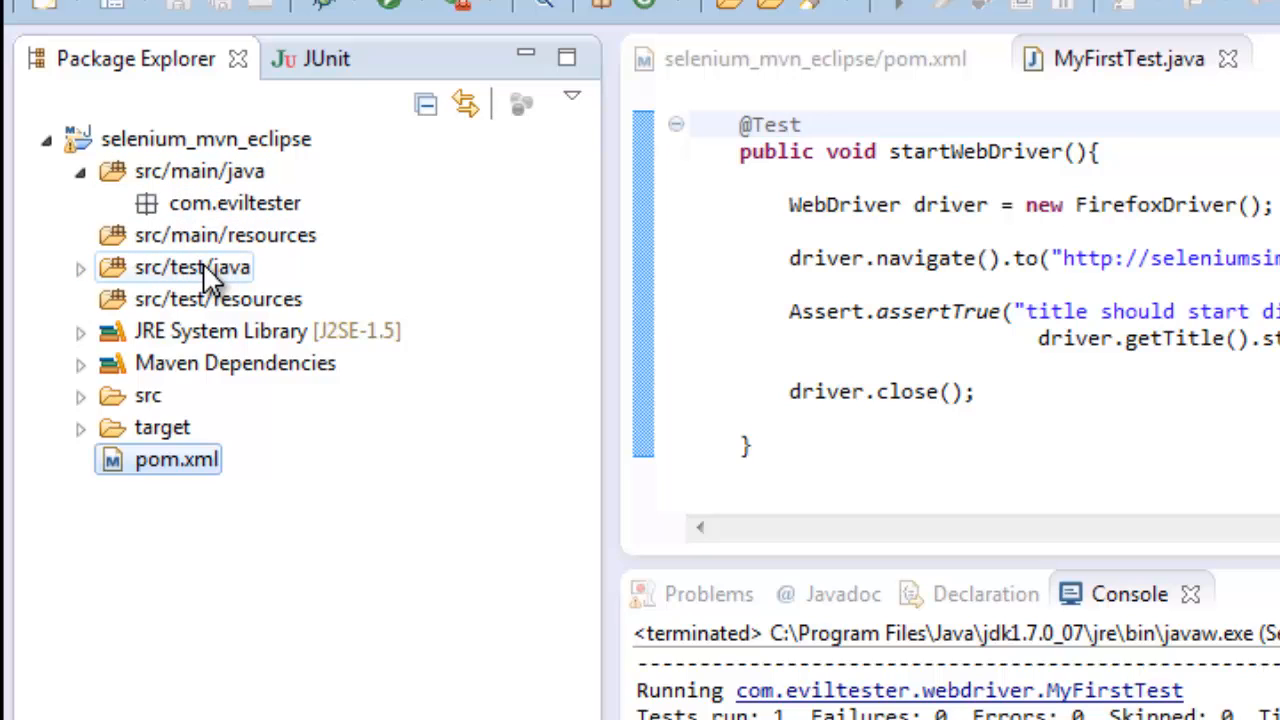
{"action": "mouse_move", "coordinate": [192, 278]}
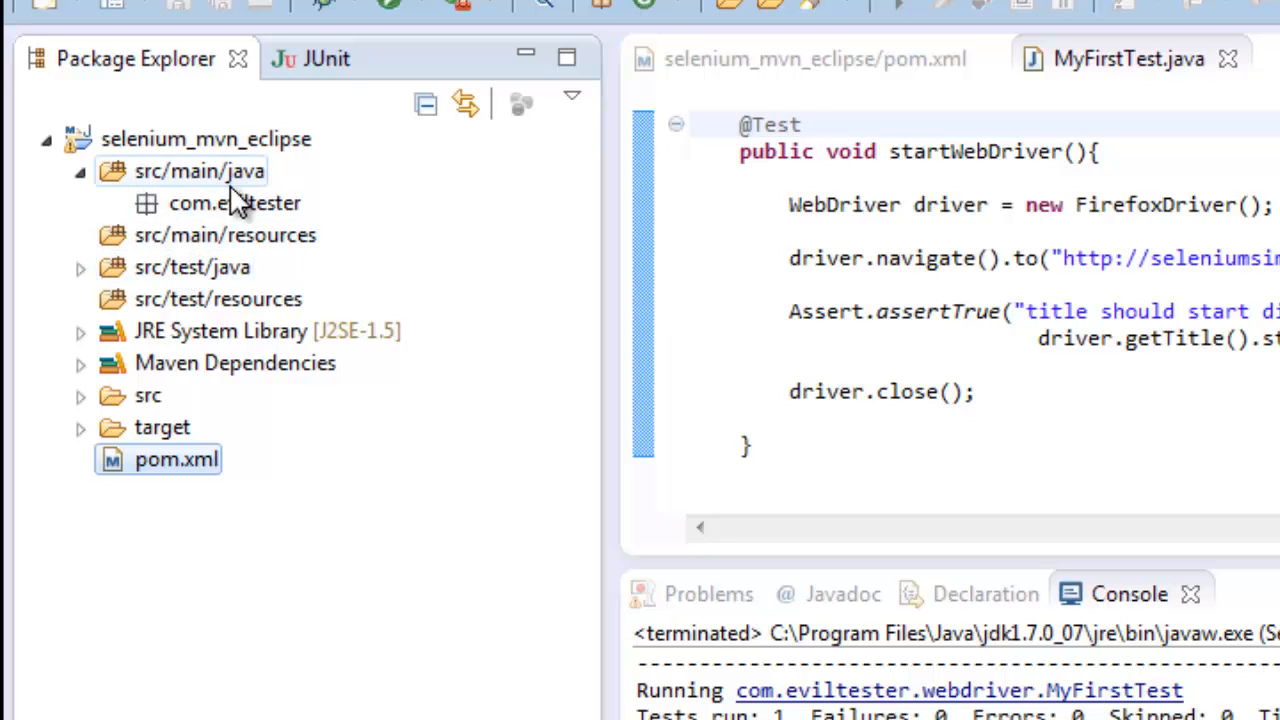
{"action": "left_click", "coordinate": [80, 268]}
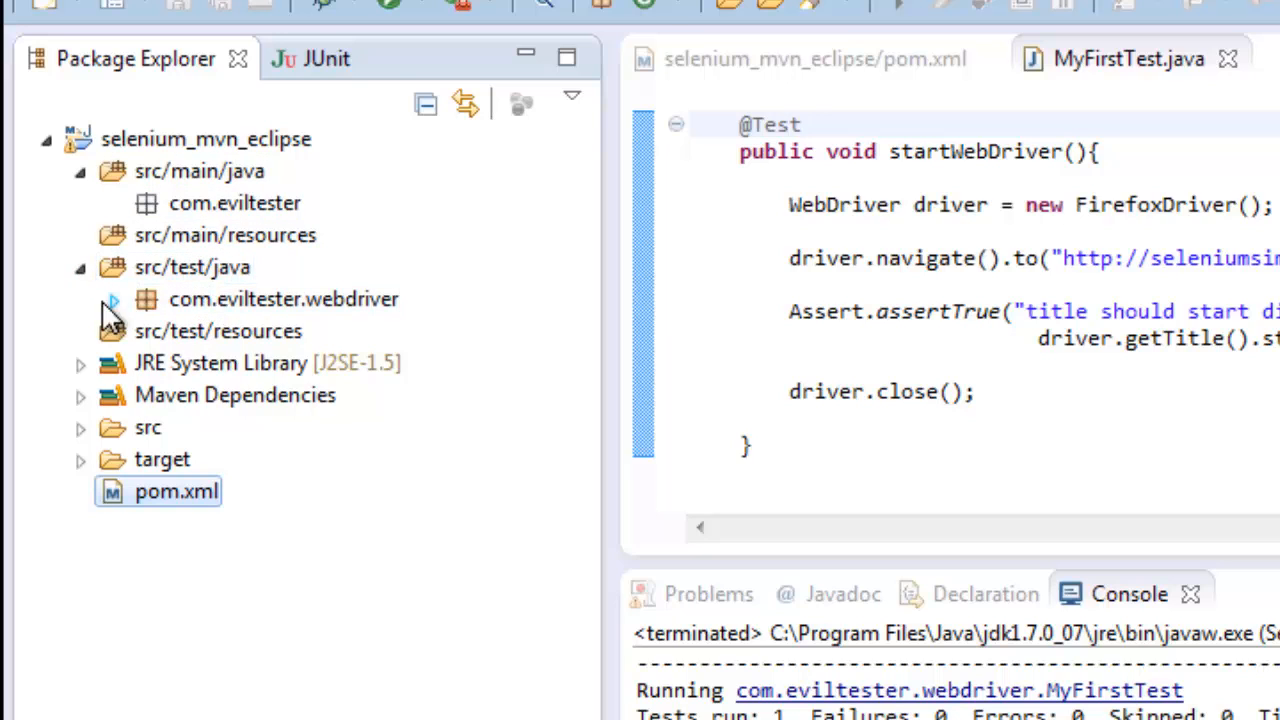
{"action": "left_click", "coordinate": [114, 298]}
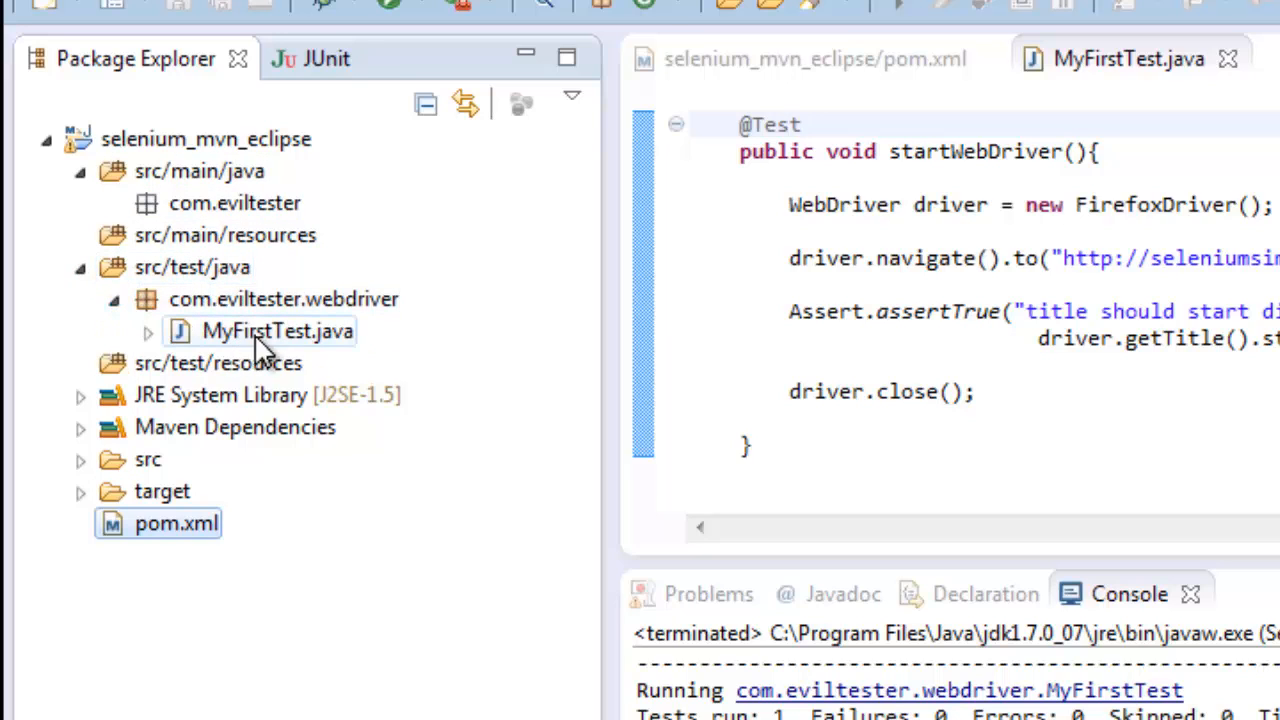
{"action": "mouse_move", "coordinate": [240, 344]}
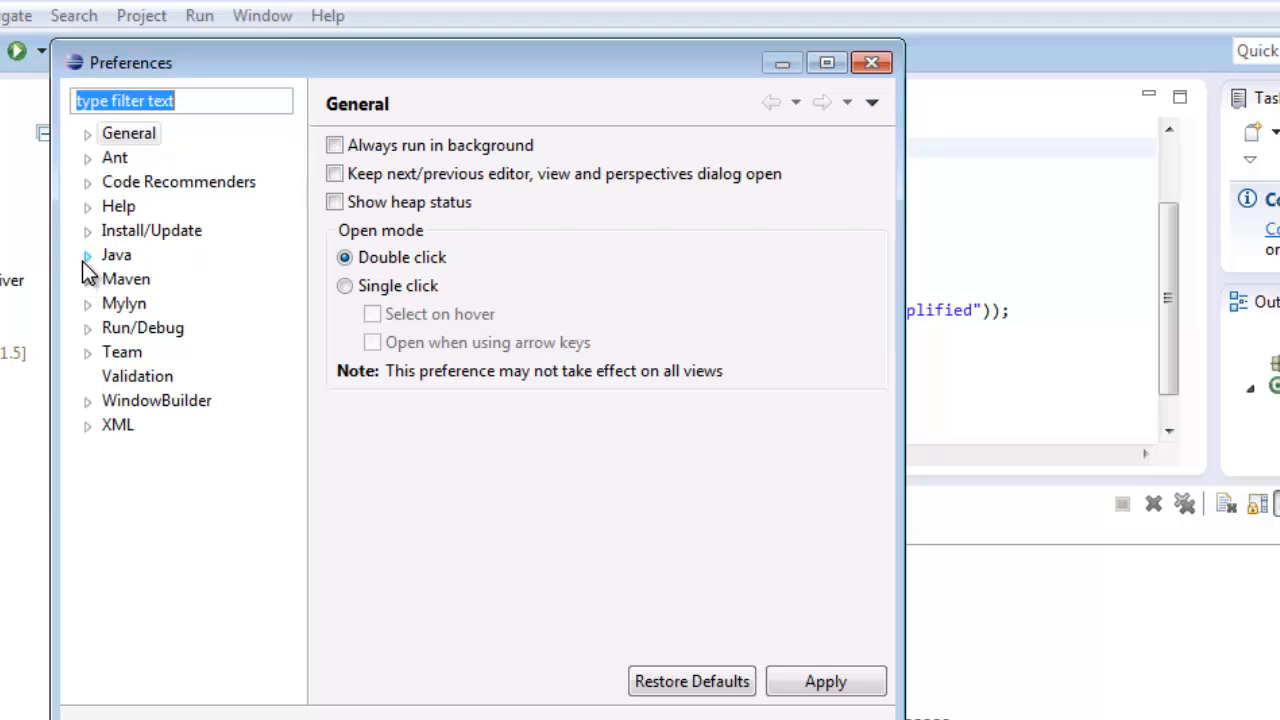
Review the installed JRE jdk1.7.0_07 under Java > Build Path > Installed JREs, widening the Location column.
{"action": "left_click", "coordinate": [86, 254]}
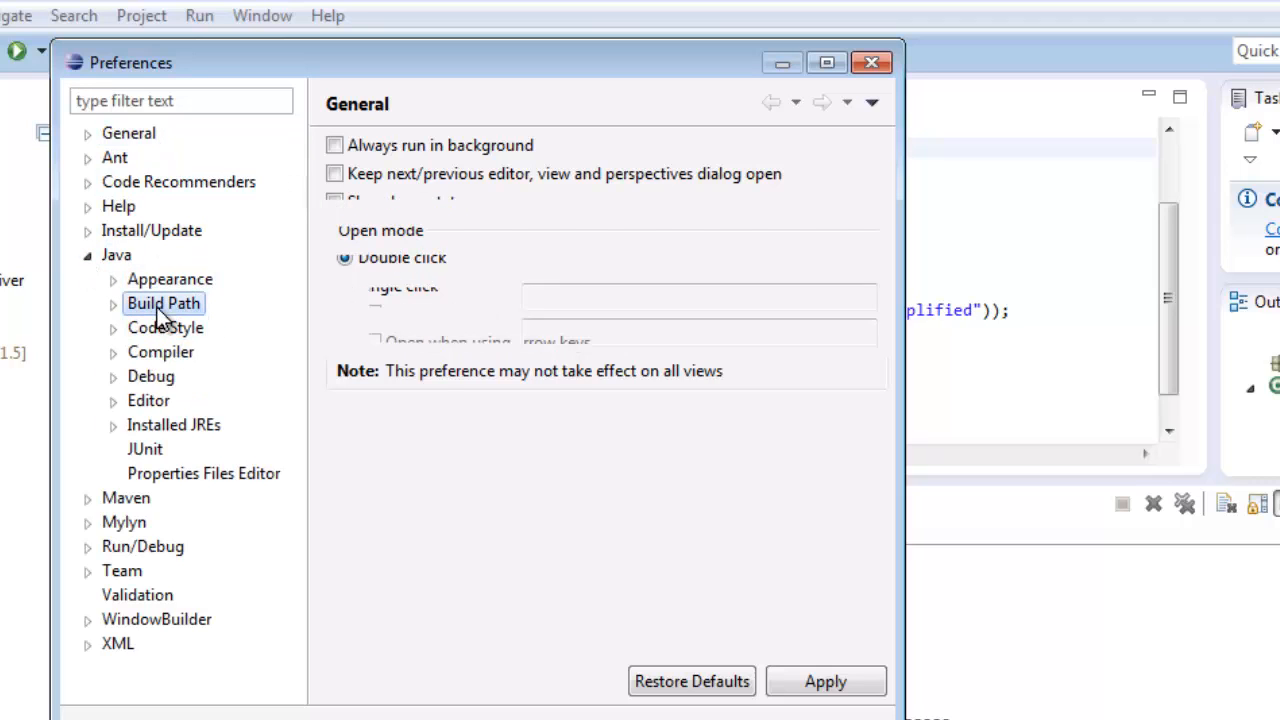
{"action": "left_click", "coordinate": [160, 352]}
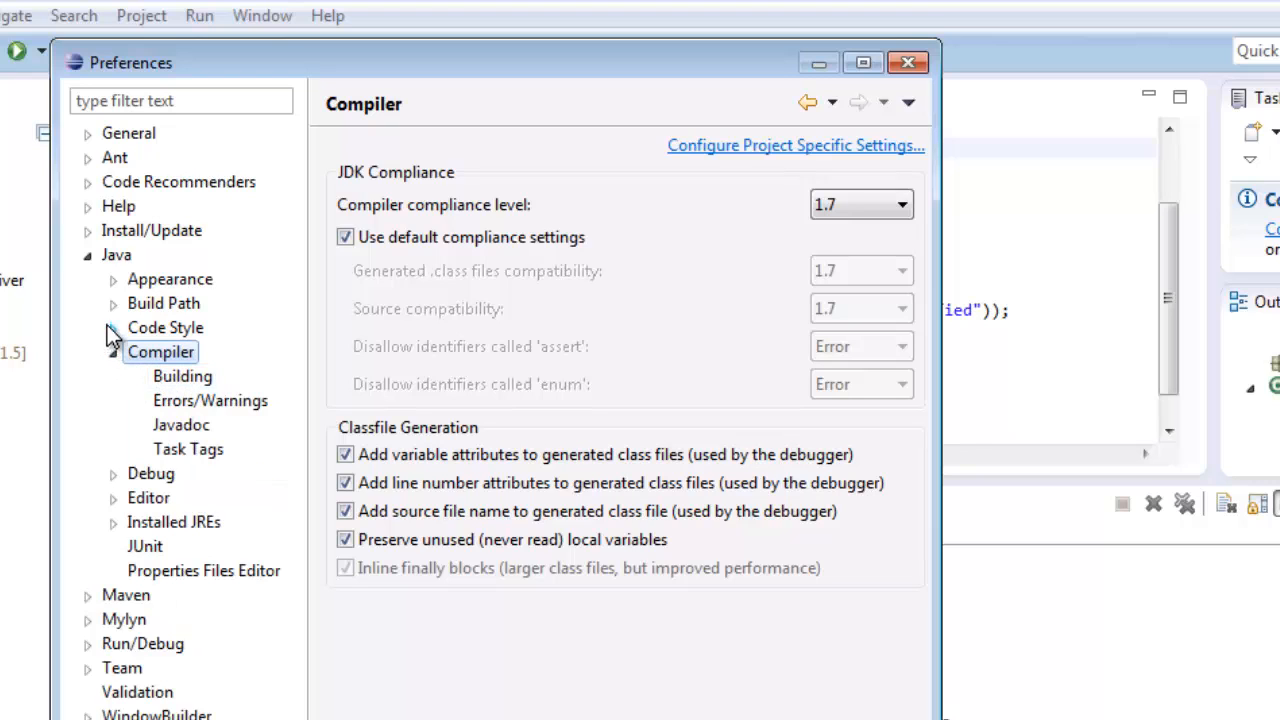
{"action": "left_click", "coordinate": [86, 304]}
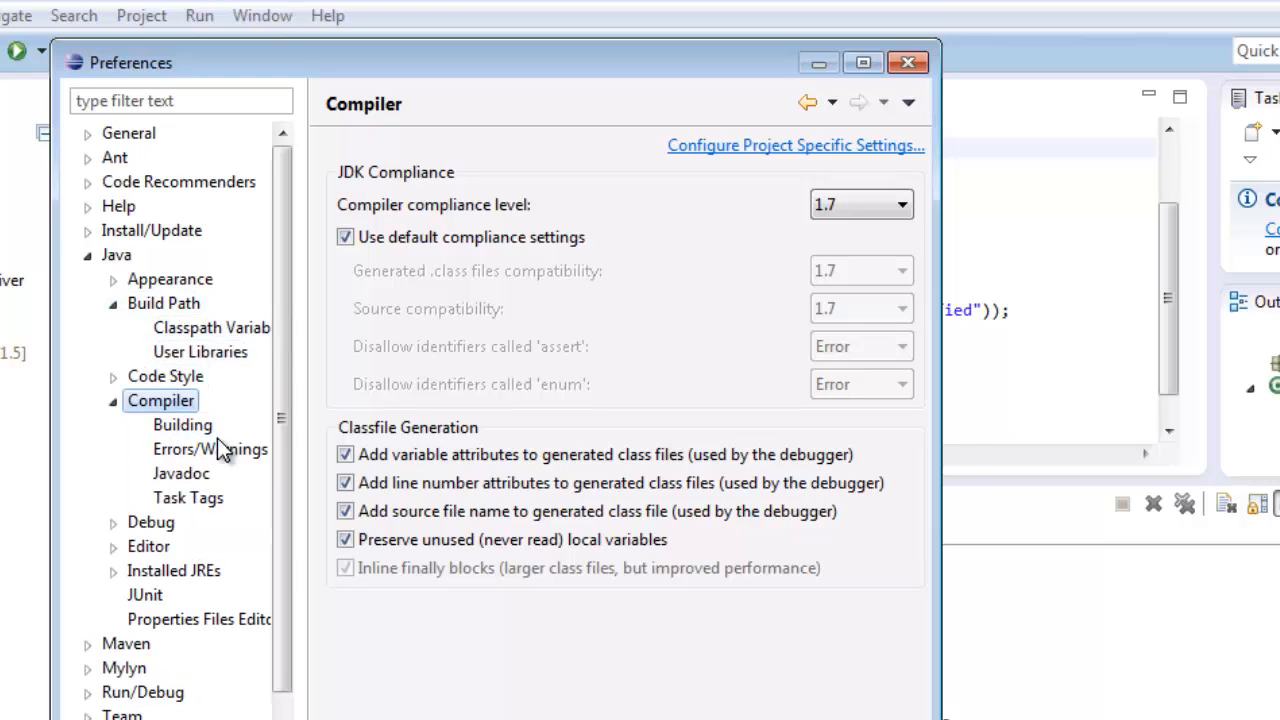
{"action": "left_click", "coordinate": [172, 570]}
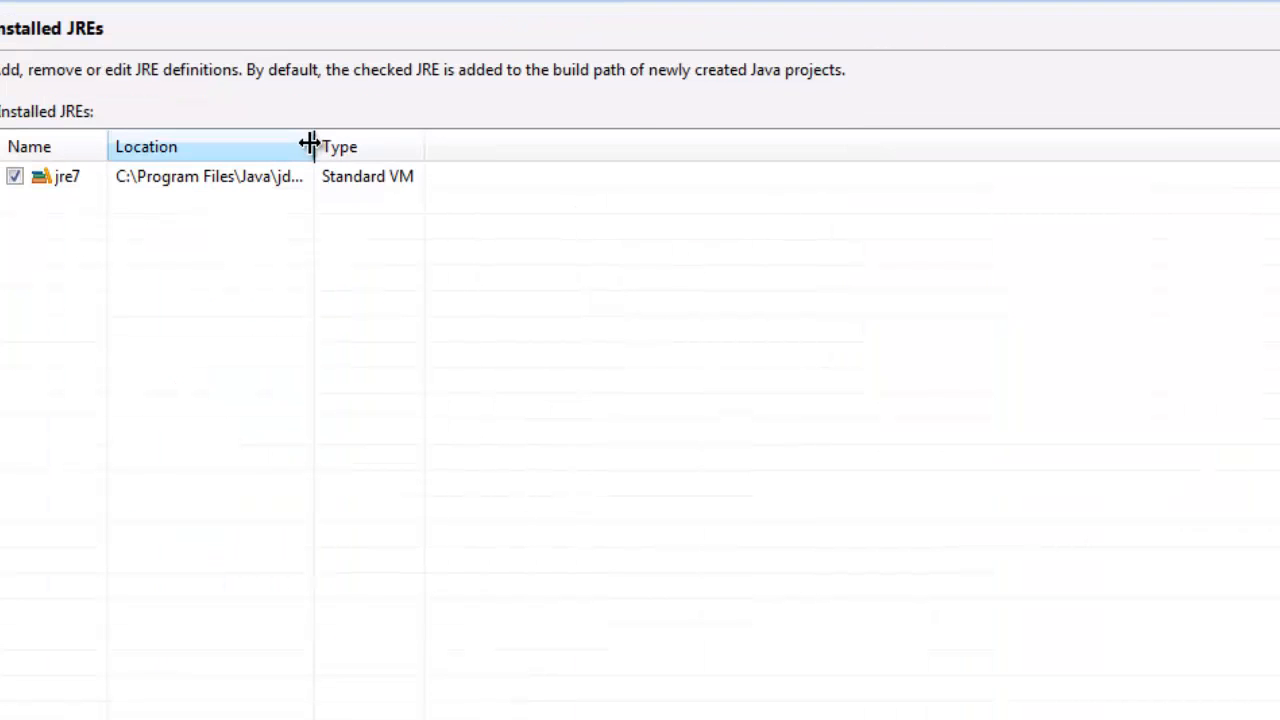
{"action": "left_click_drag", "start_coordinate": [312, 146], "coordinate": [772, 146]}
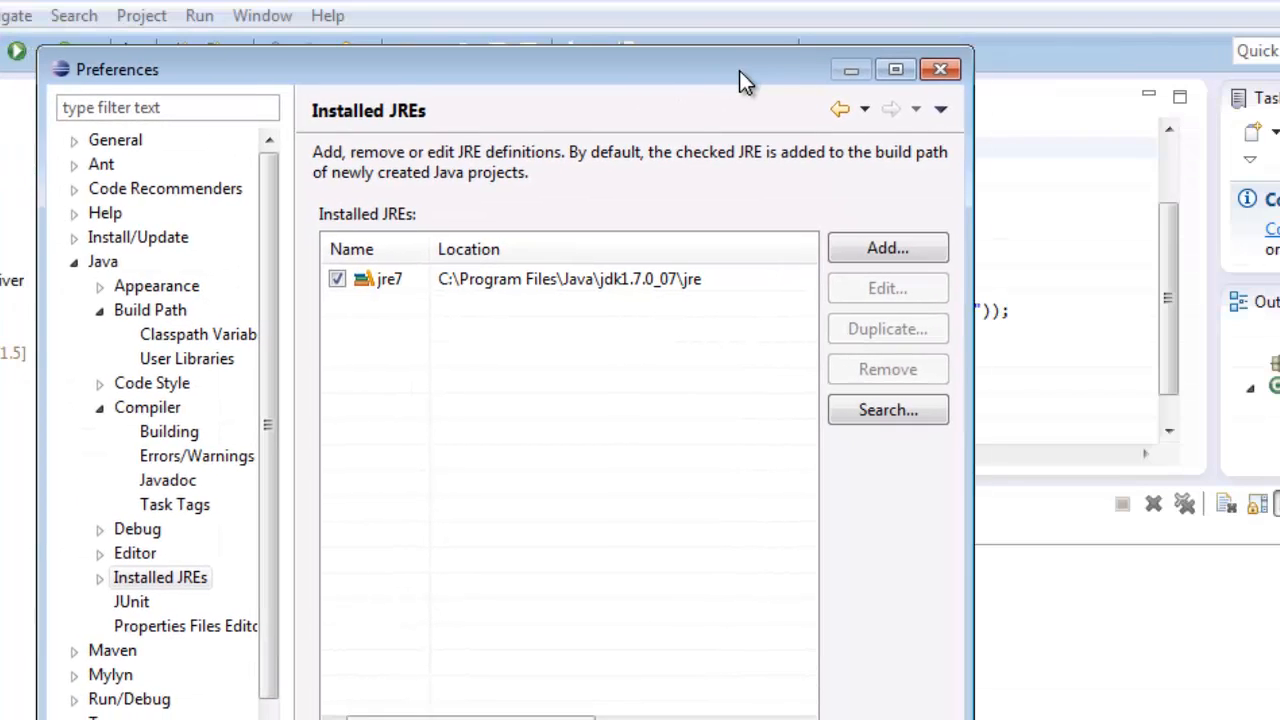
{"action": "mouse_move", "coordinate": [730, 90]}
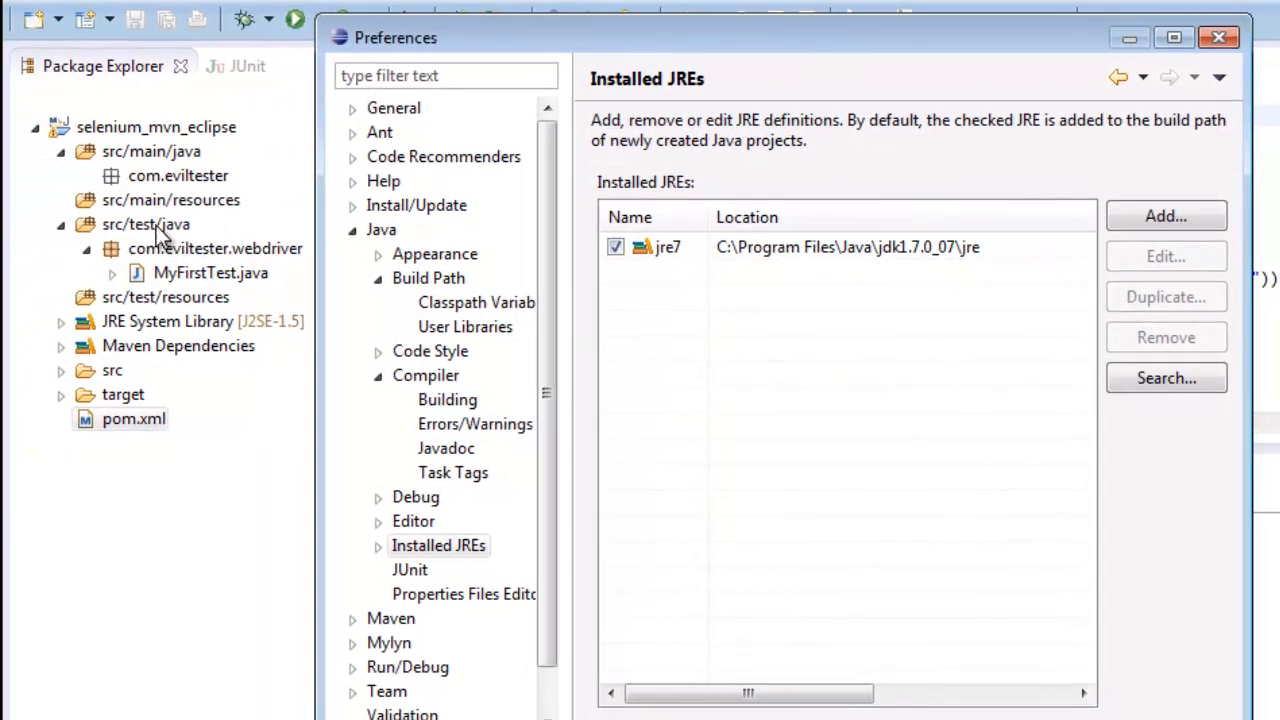
{"action": "mouse_move", "coordinate": [210, 258]}
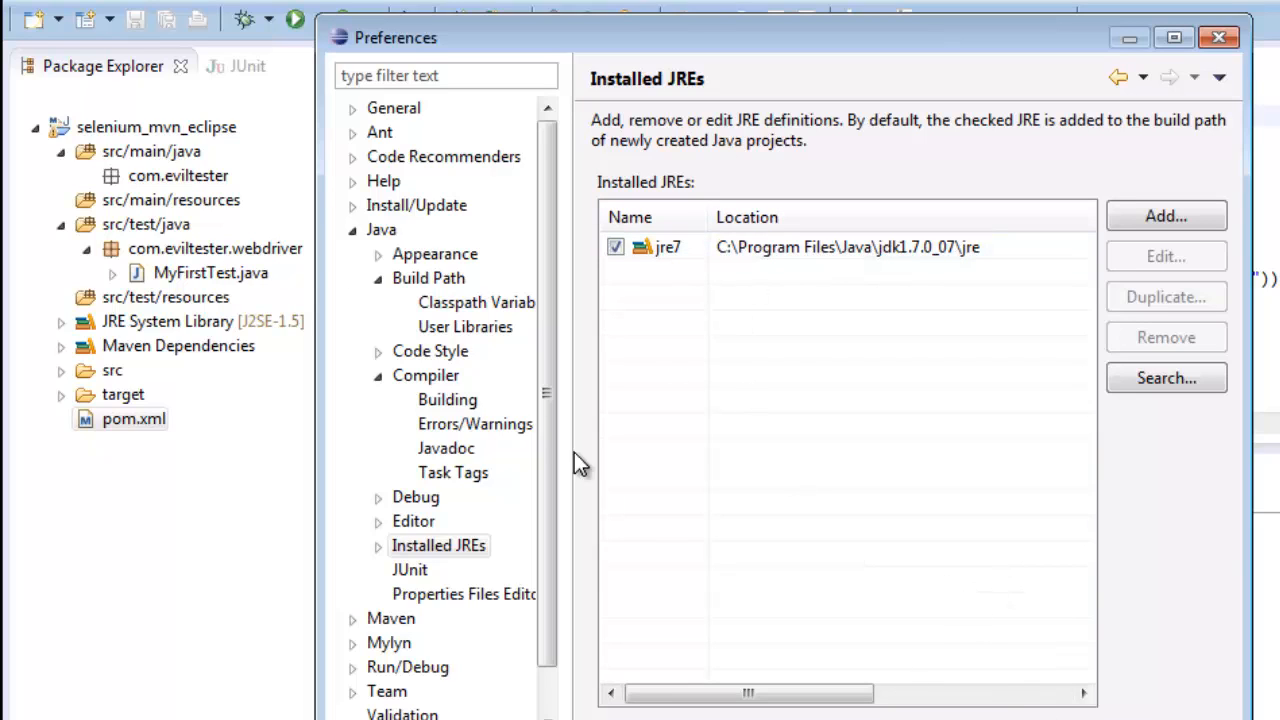
Review the workspace Java compiler compliance level 1.7 in Preferences.
{"action": "left_click", "coordinate": [424, 376]}
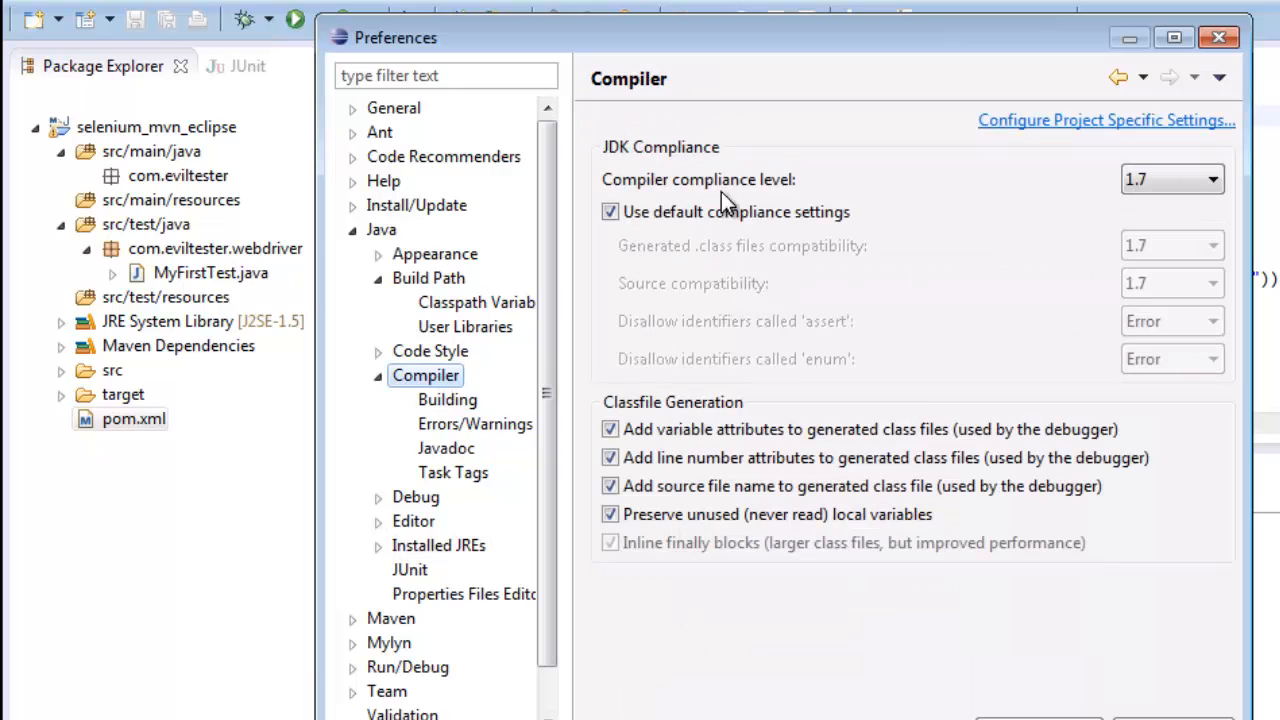
{"action": "mouse_move", "coordinate": [810, 230]}
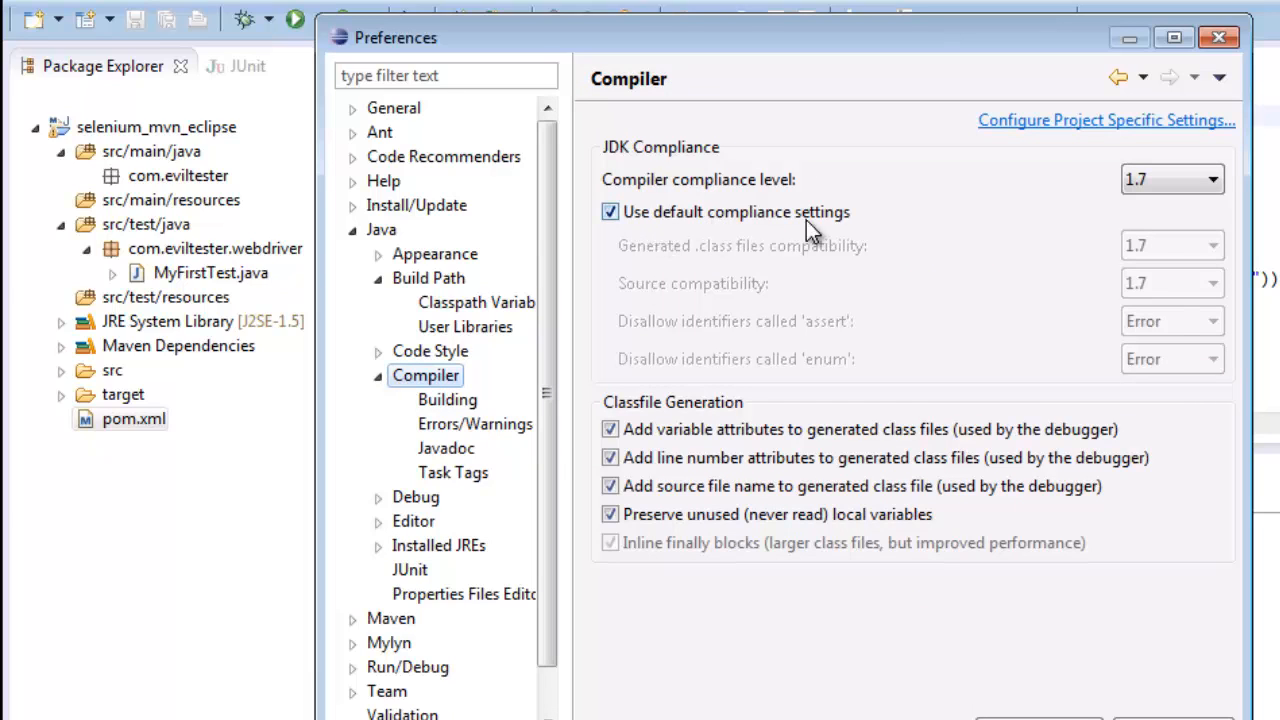
{"action": "mouse_move", "coordinate": [630, 408]}
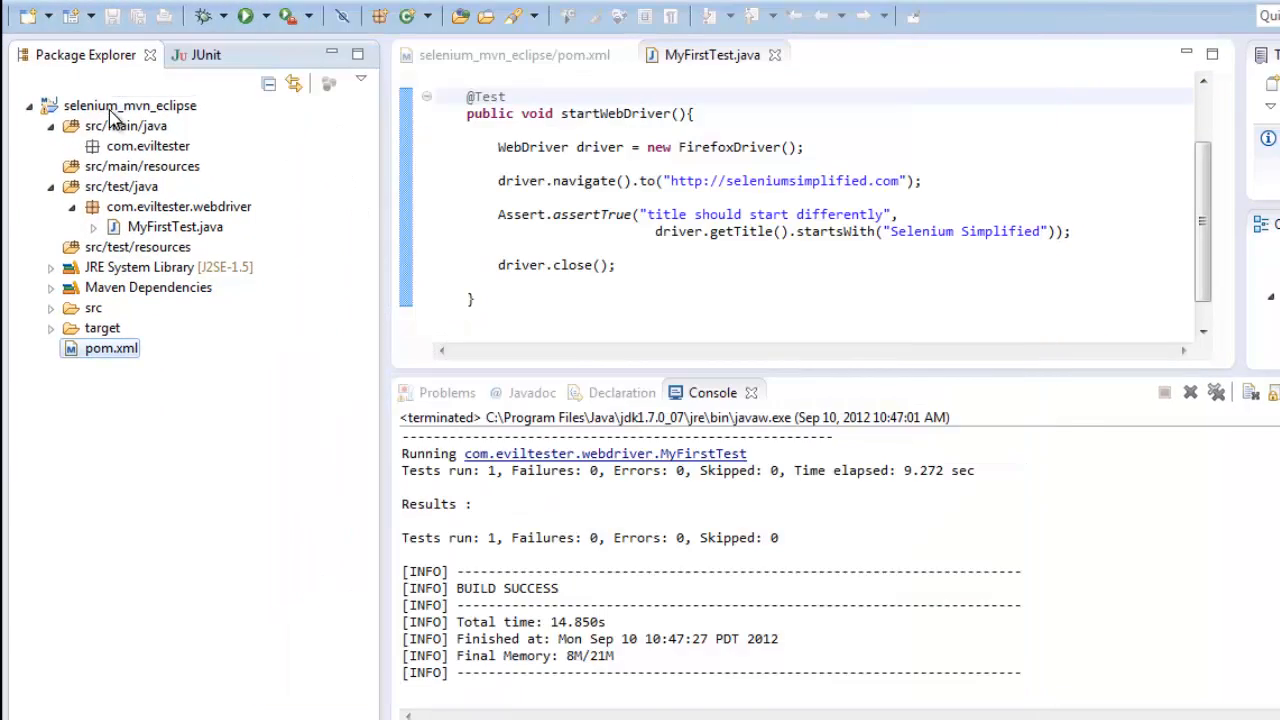
Review the selenium_mvn_eclipse project's Java Compiler properties, which use workspace defaults at 1.7.
{"action": "right_click", "coordinate": [130, 104]}
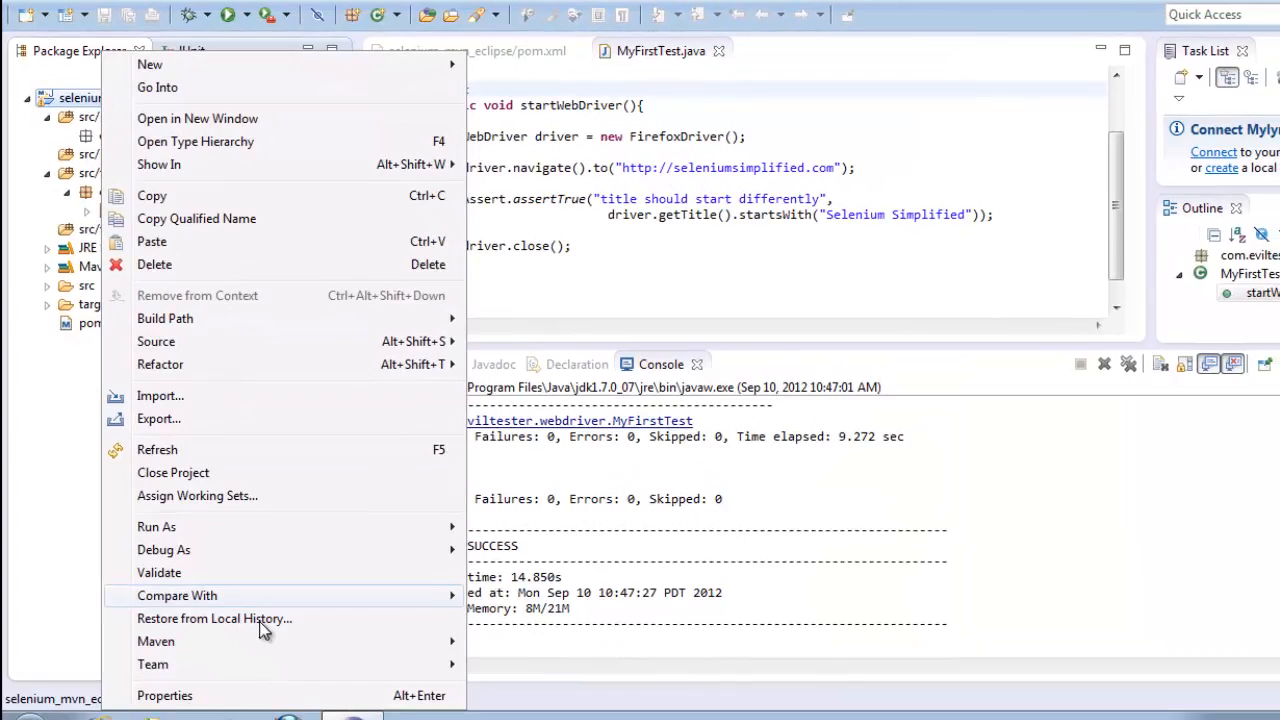
{"action": "left_click", "coordinate": [164, 696]}
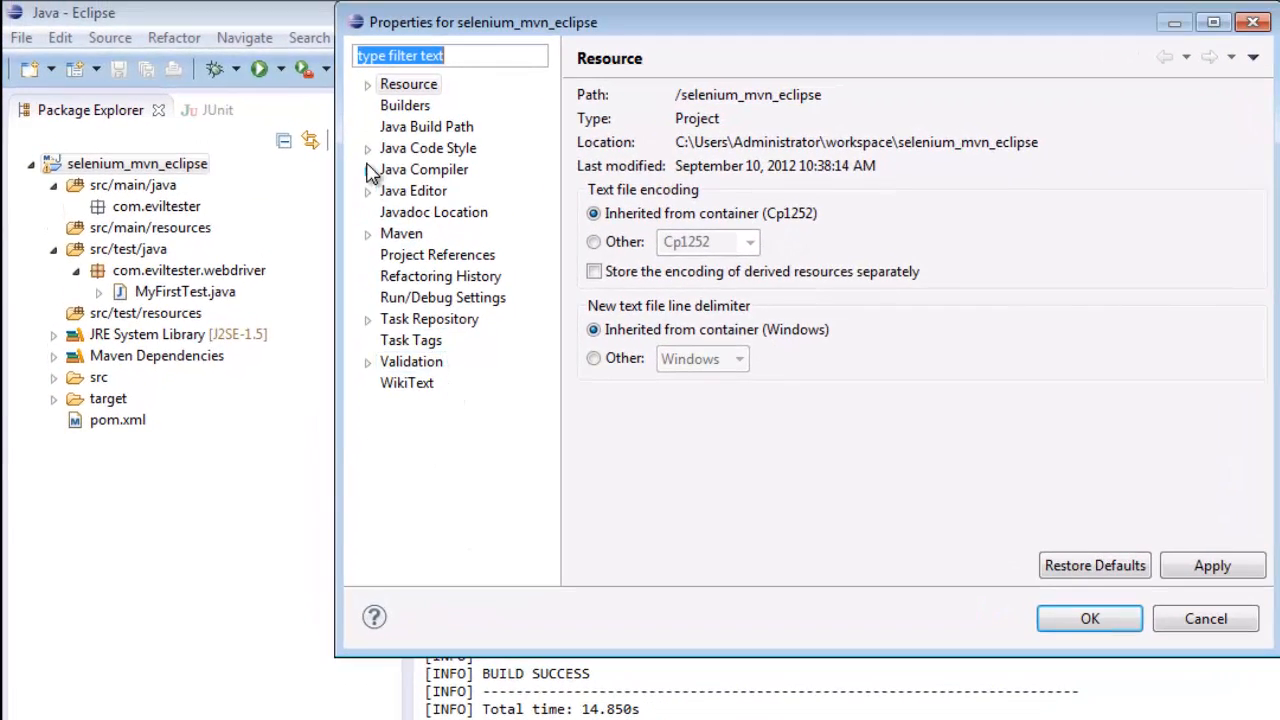
{"action": "left_click", "coordinate": [424, 168]}
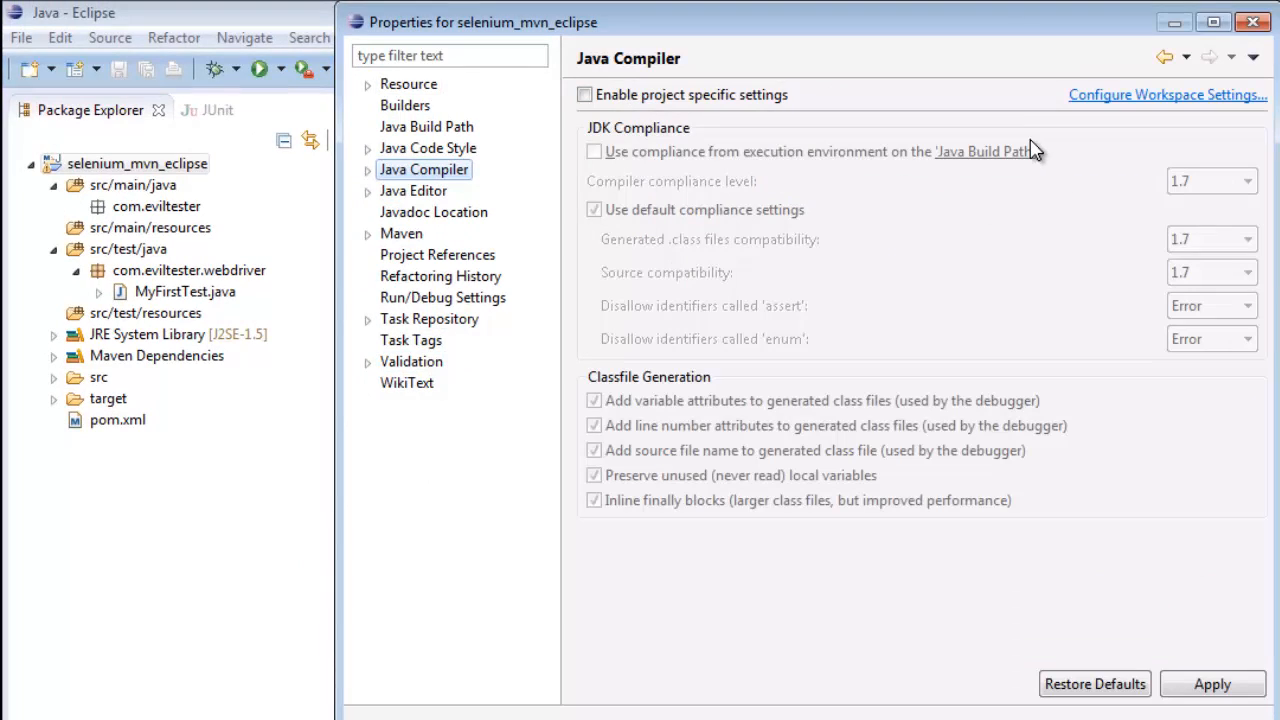
{"action": "mouse_move", "coordinate": [972, 268]}
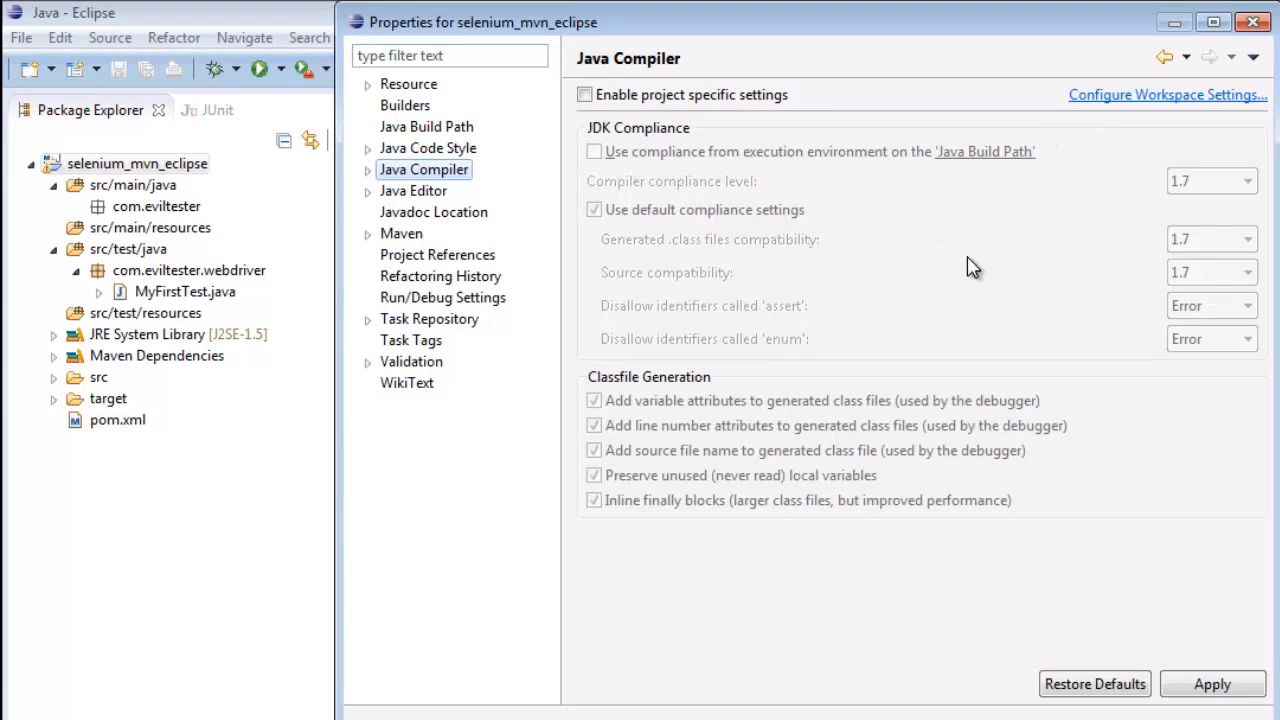
{"action": "mouse_move", "coordinate": [372, 180]}
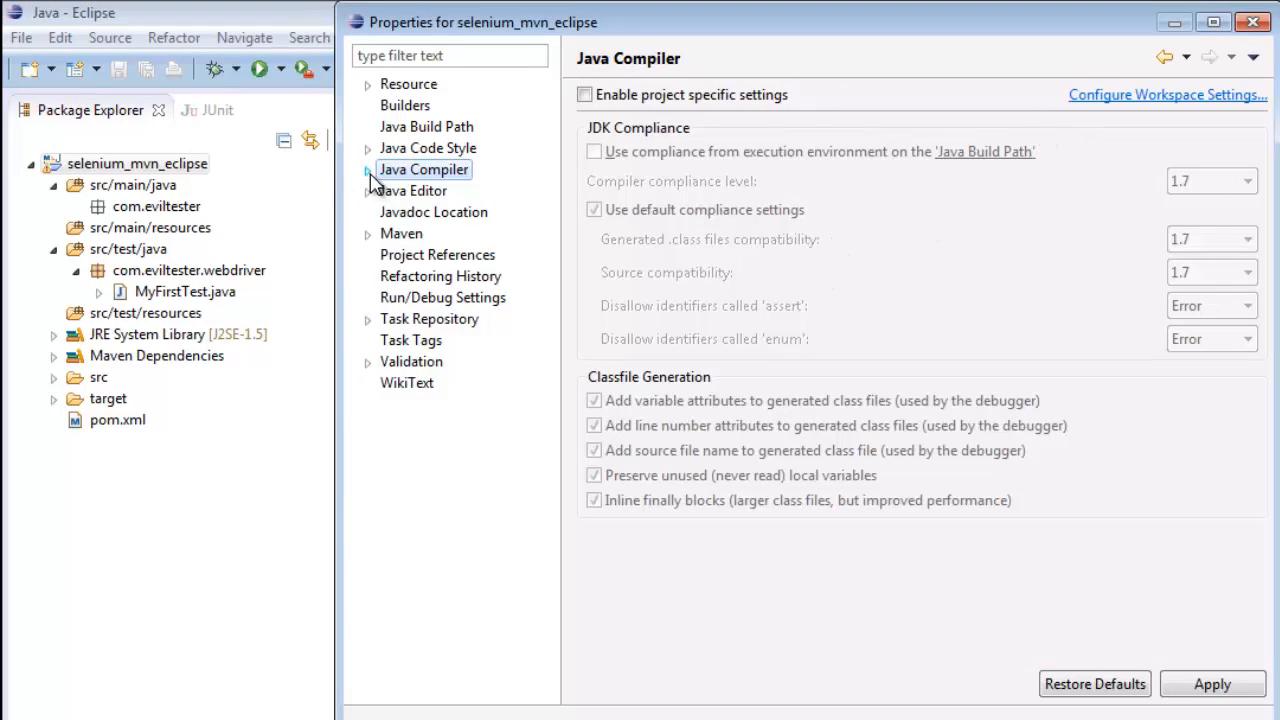
{"action": "left_click", "coordinate": [368, 168]}
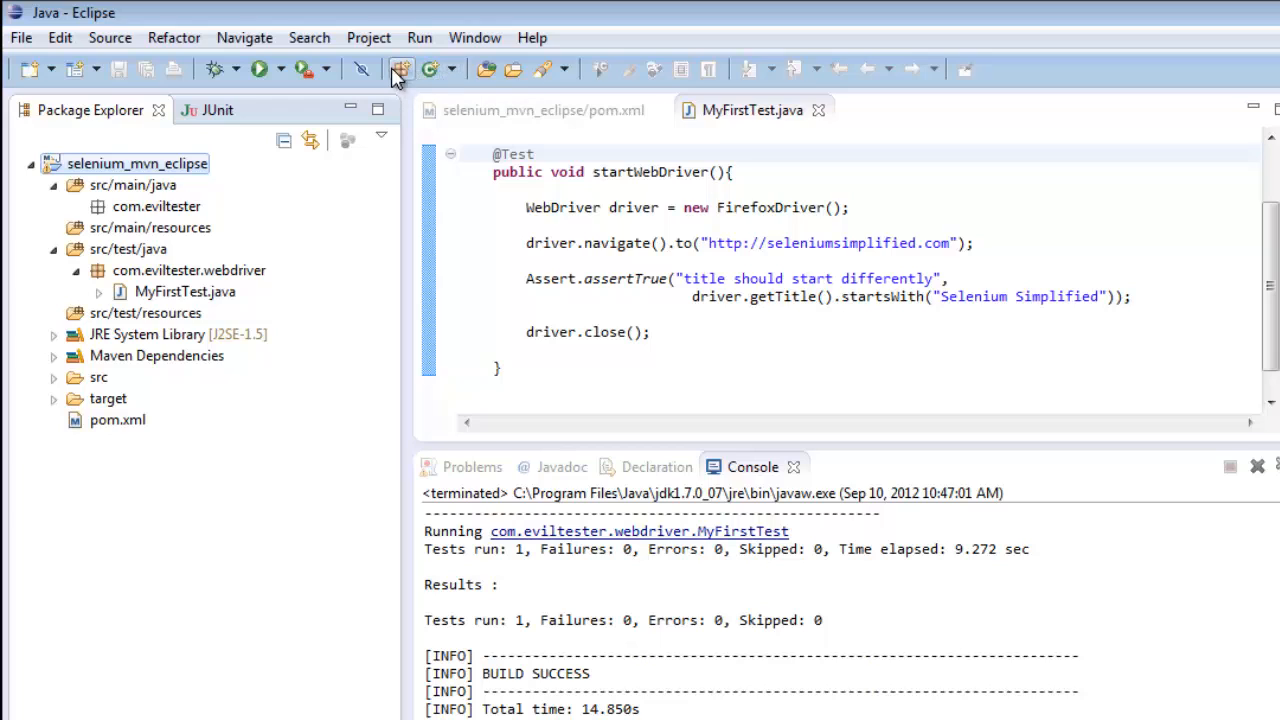
{"action": "mouse_move", "coordinate": [484, 212]}
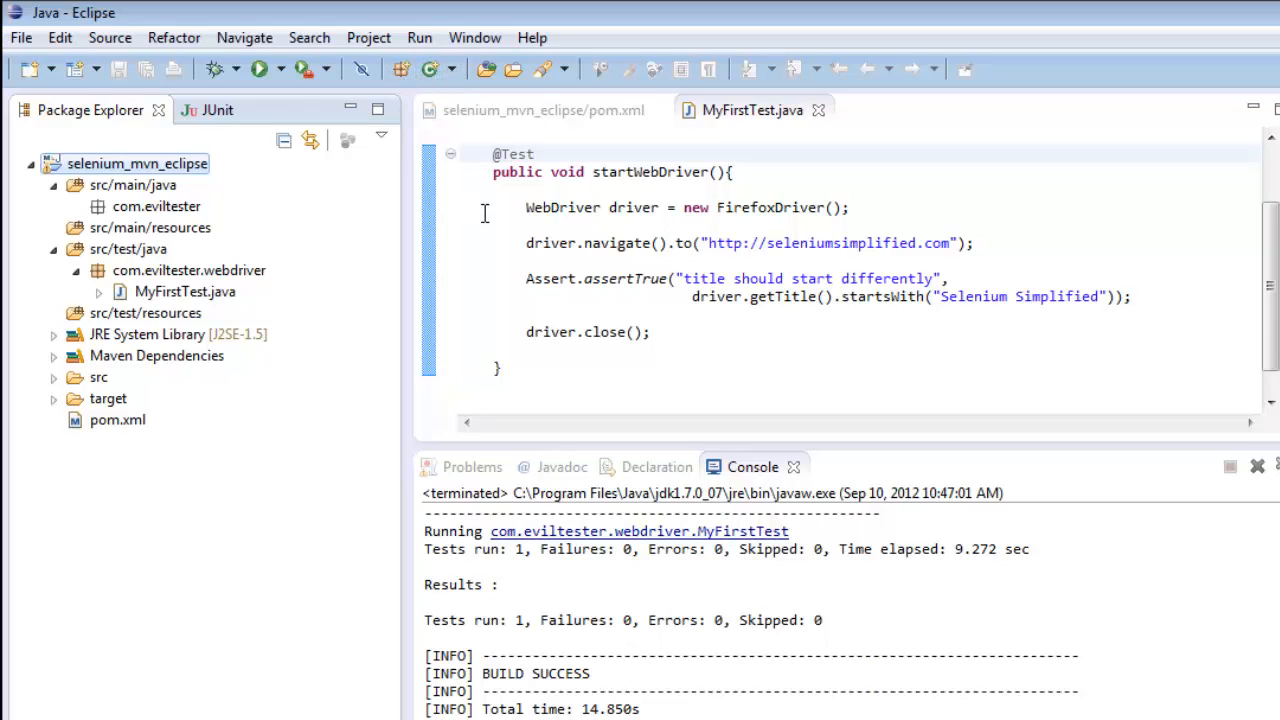
{"action": "mouse_move", "coordinate": [652, 288]}
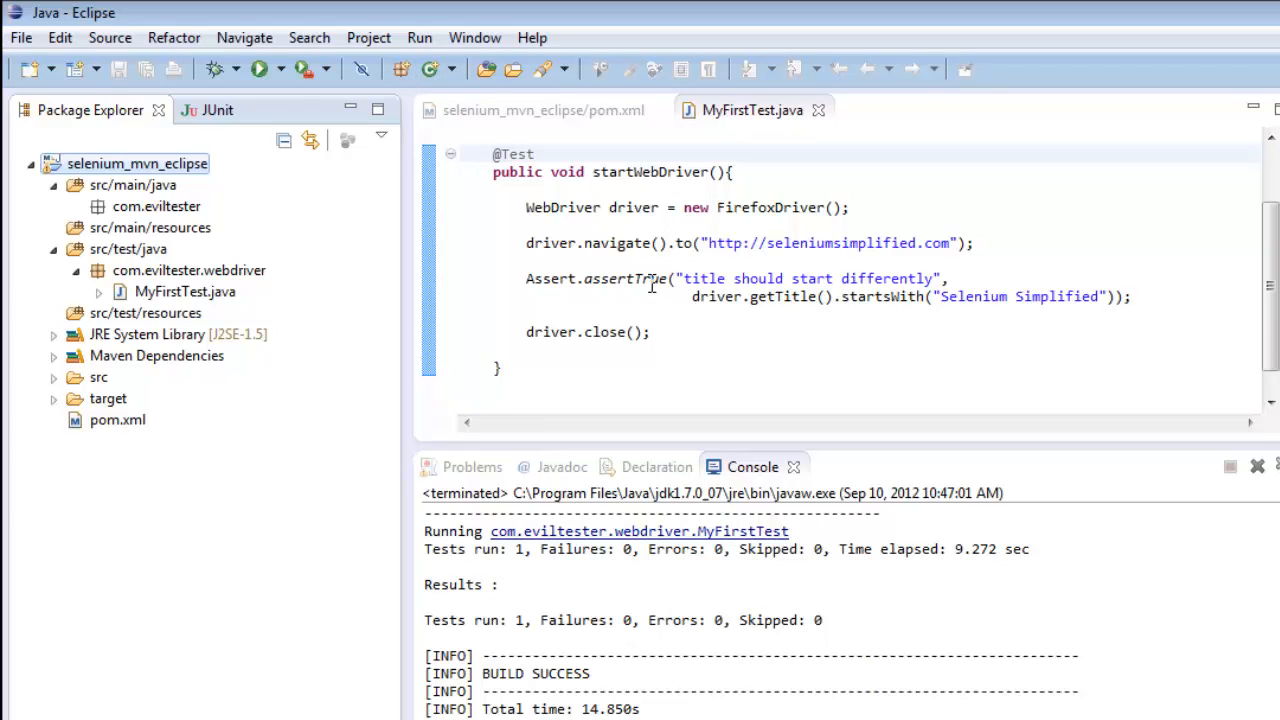